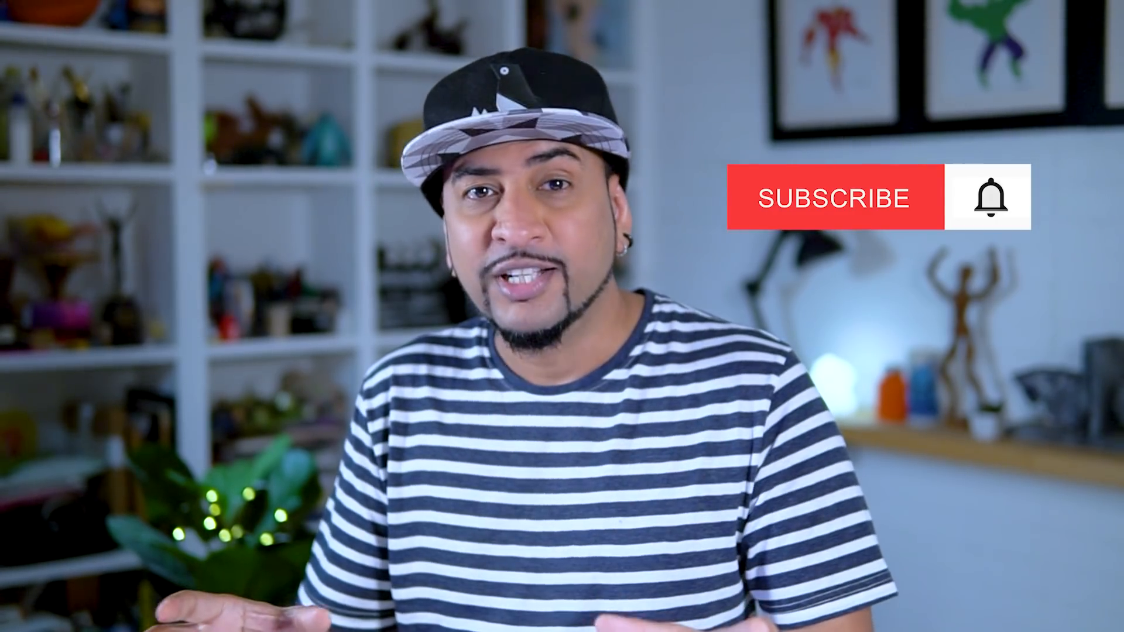
pyautogui.click(833, 198)
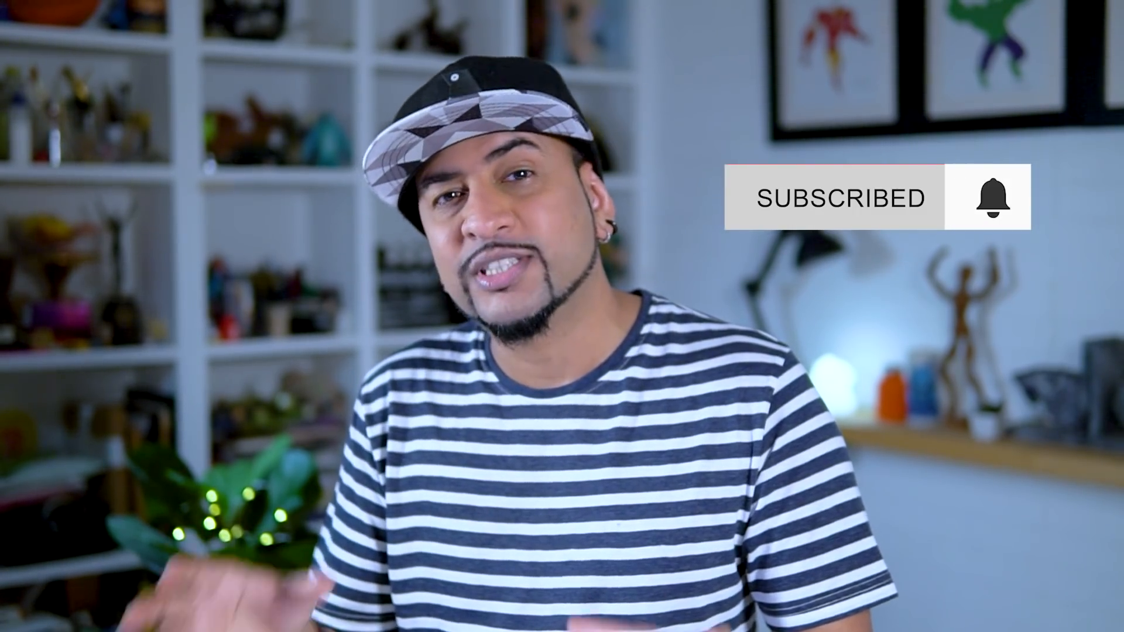